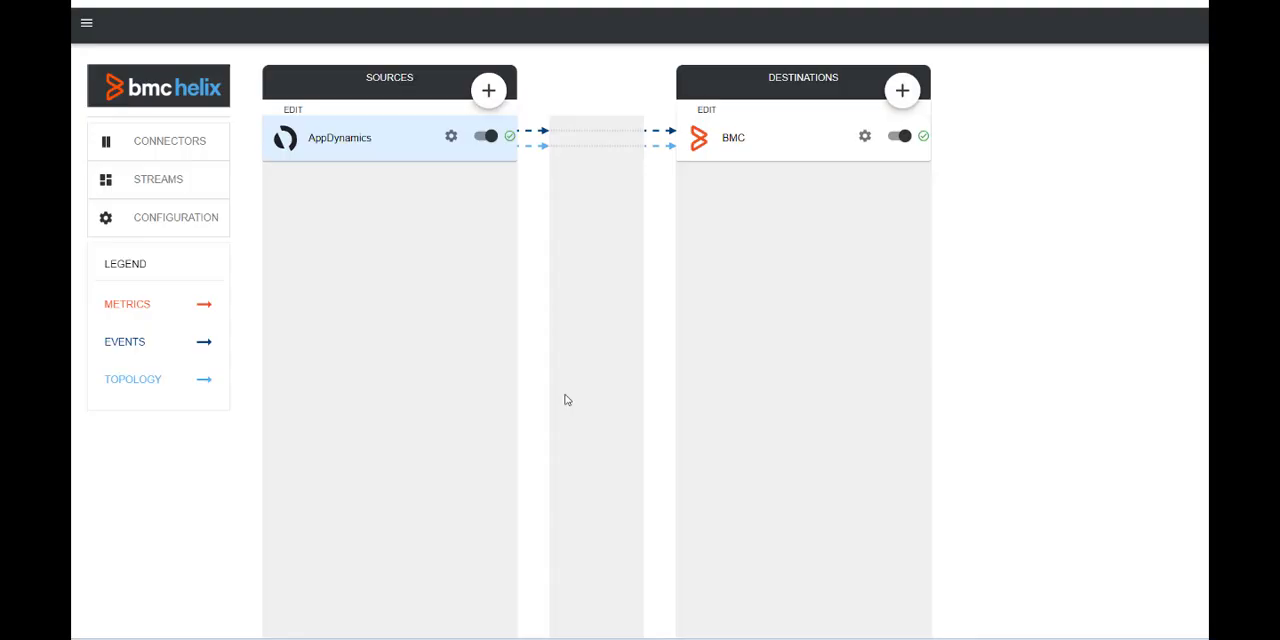
mouse_move(428, 290)
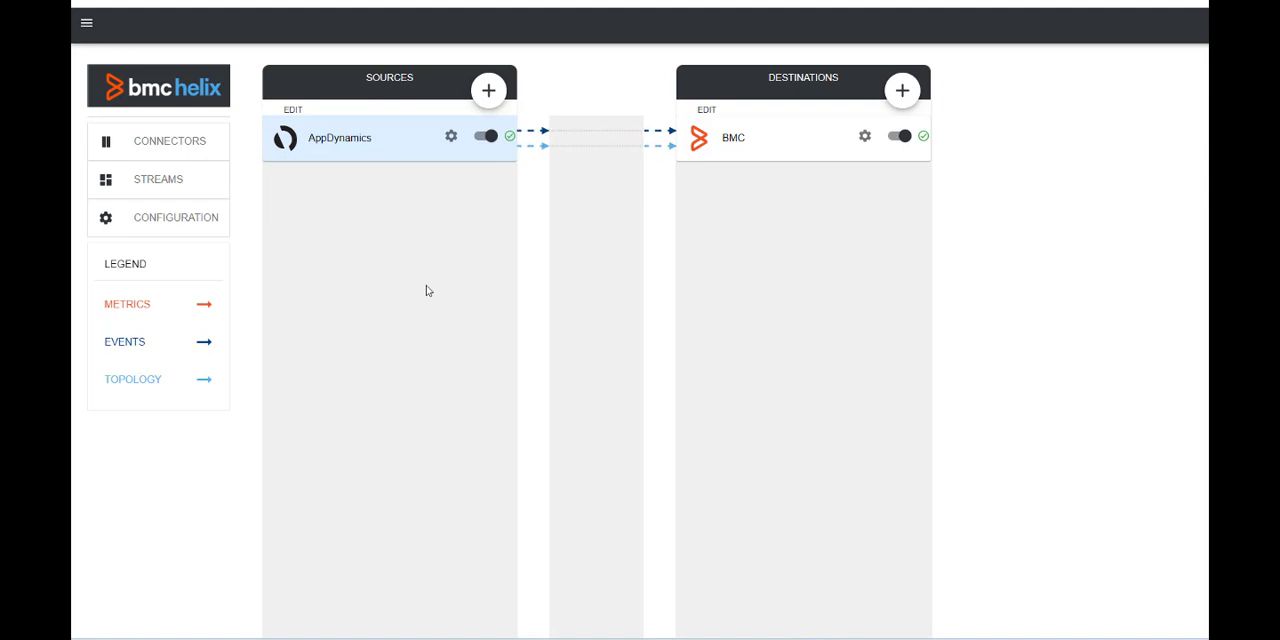
mouse_move(401, 286)
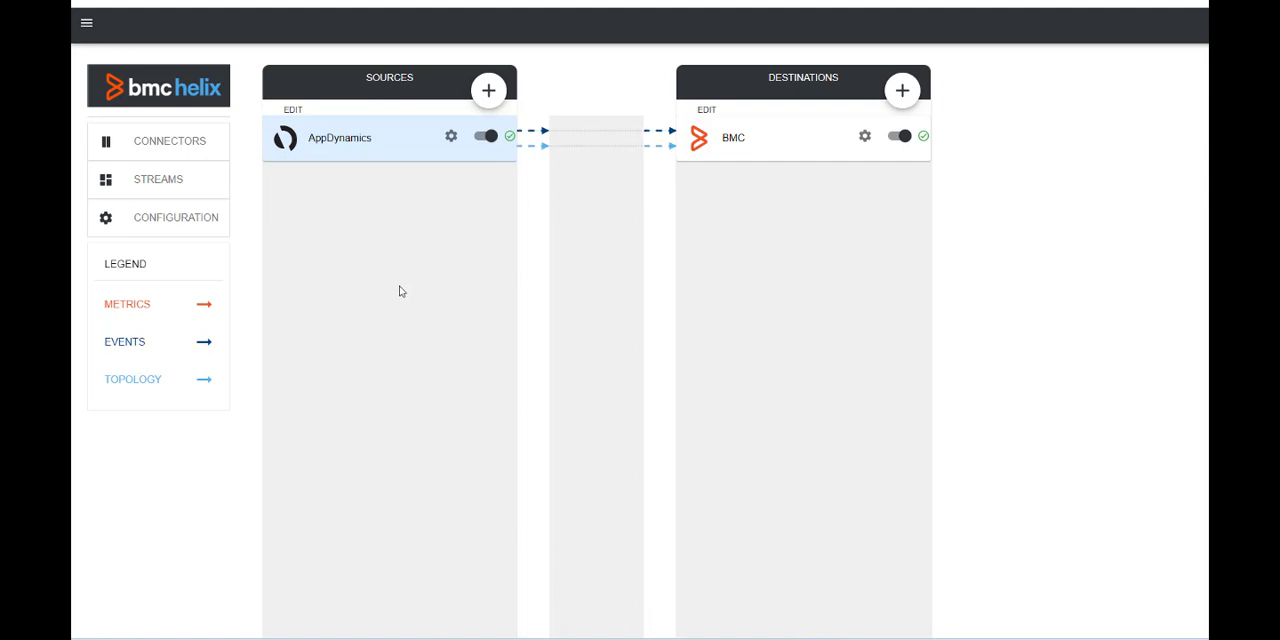
mouse_move(385, 252)
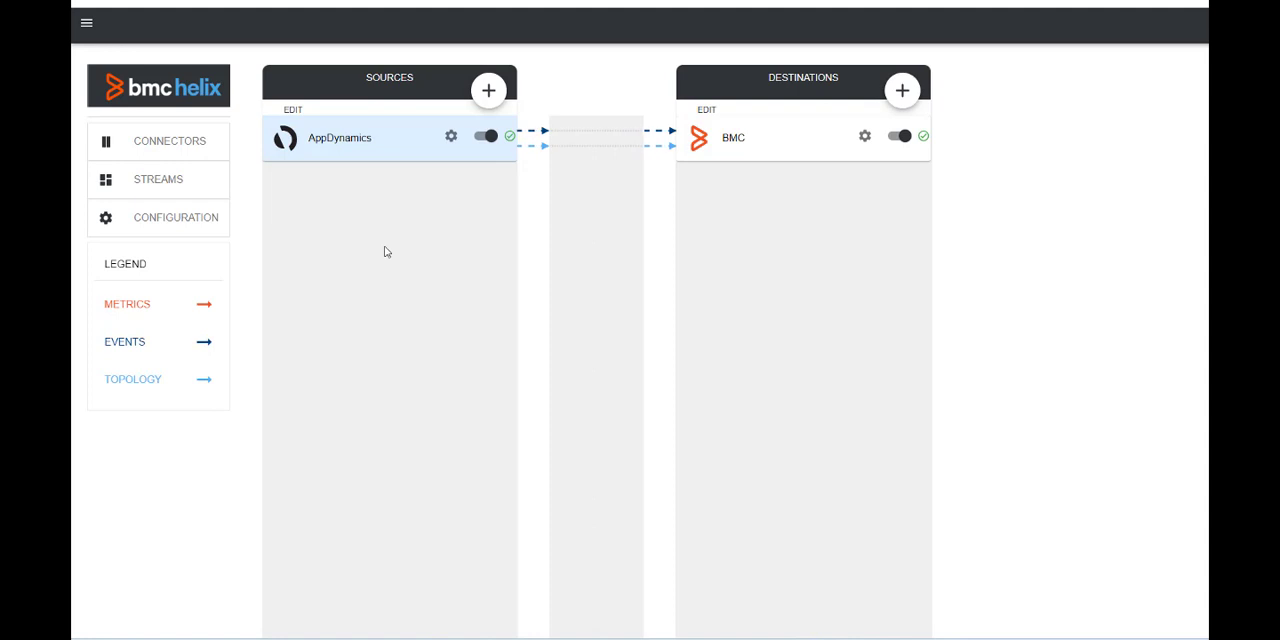
mouse_move(318, 211)
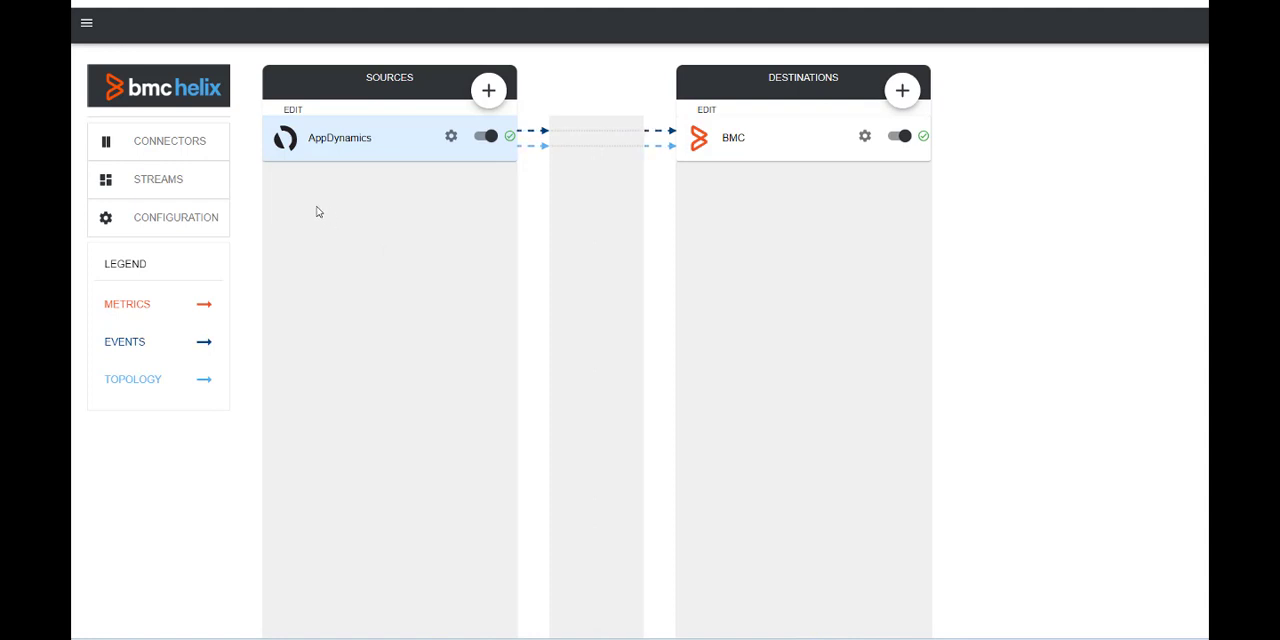
- Review the AppDynamics connector's events collector filters and close settings without saving
left_click(448, 137)
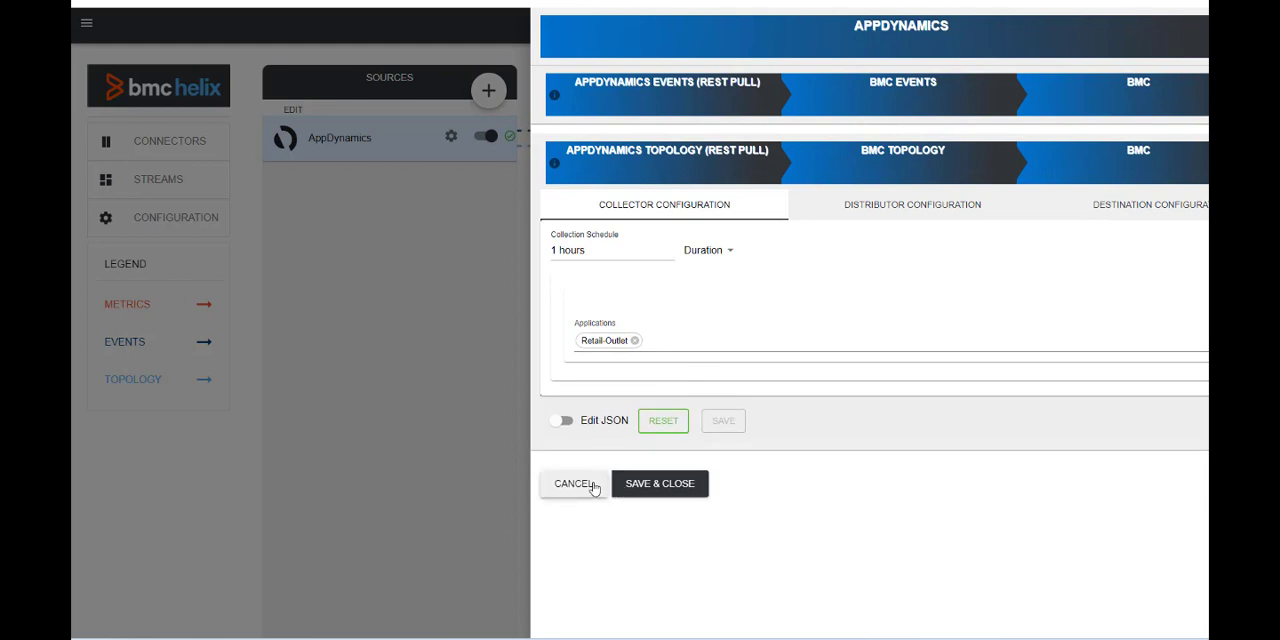
left_click(573, 483)
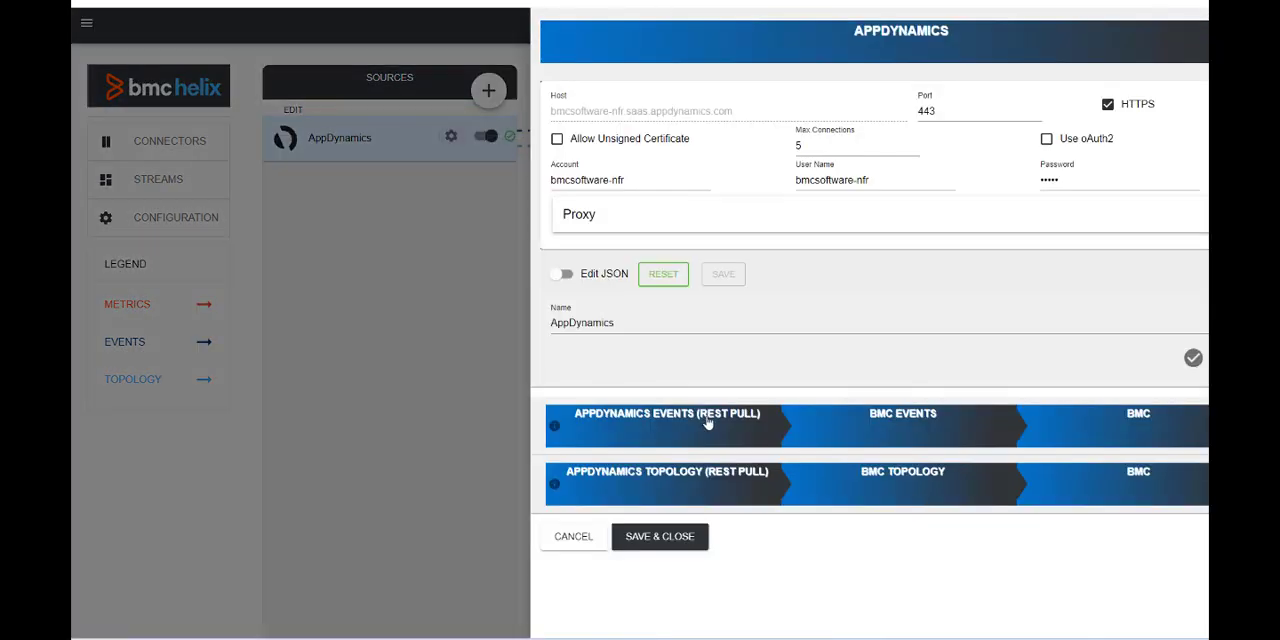
left_click(665, 414)
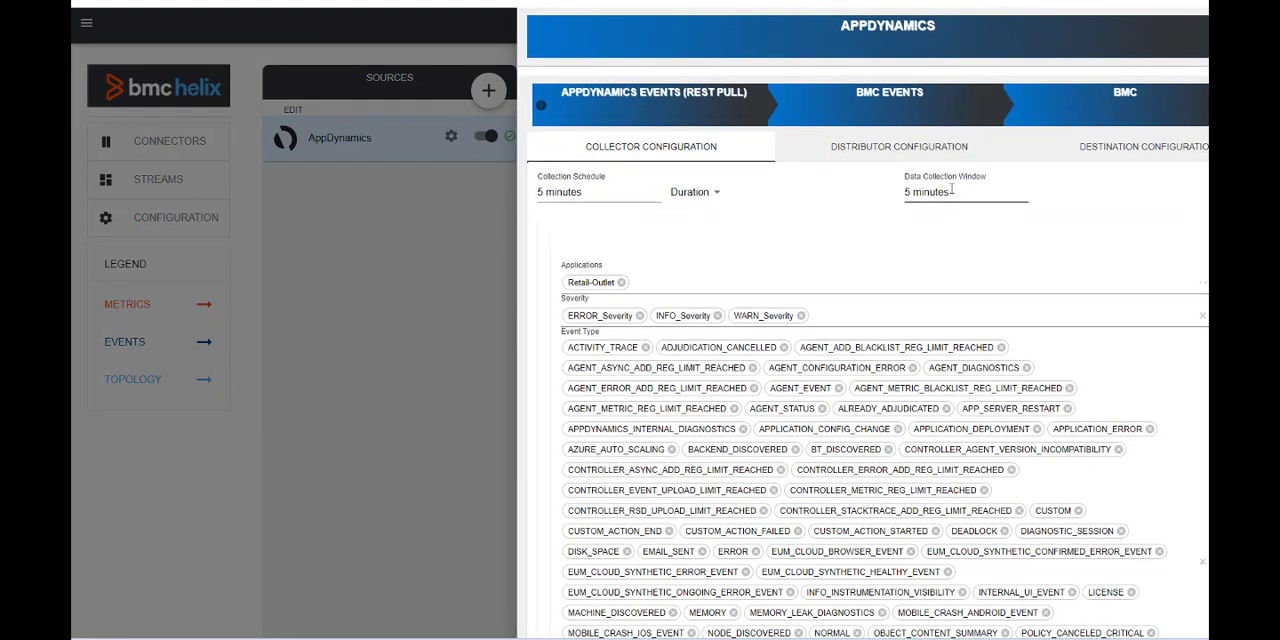
scroll("down", 3)
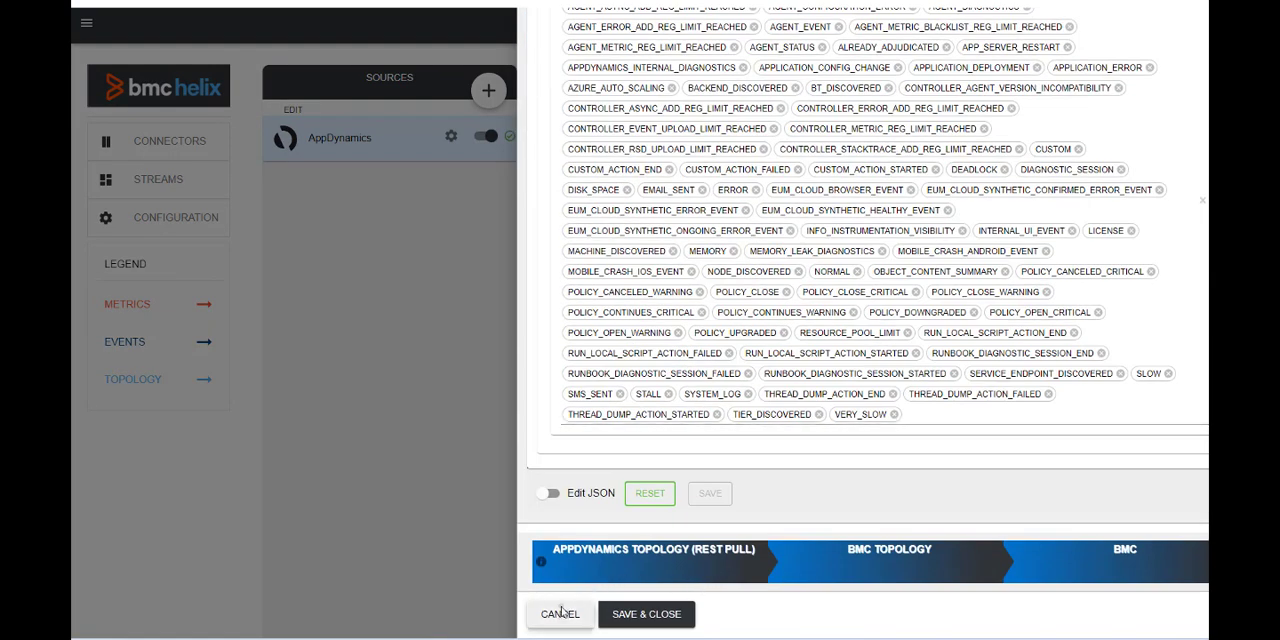
left_click(562, 614)
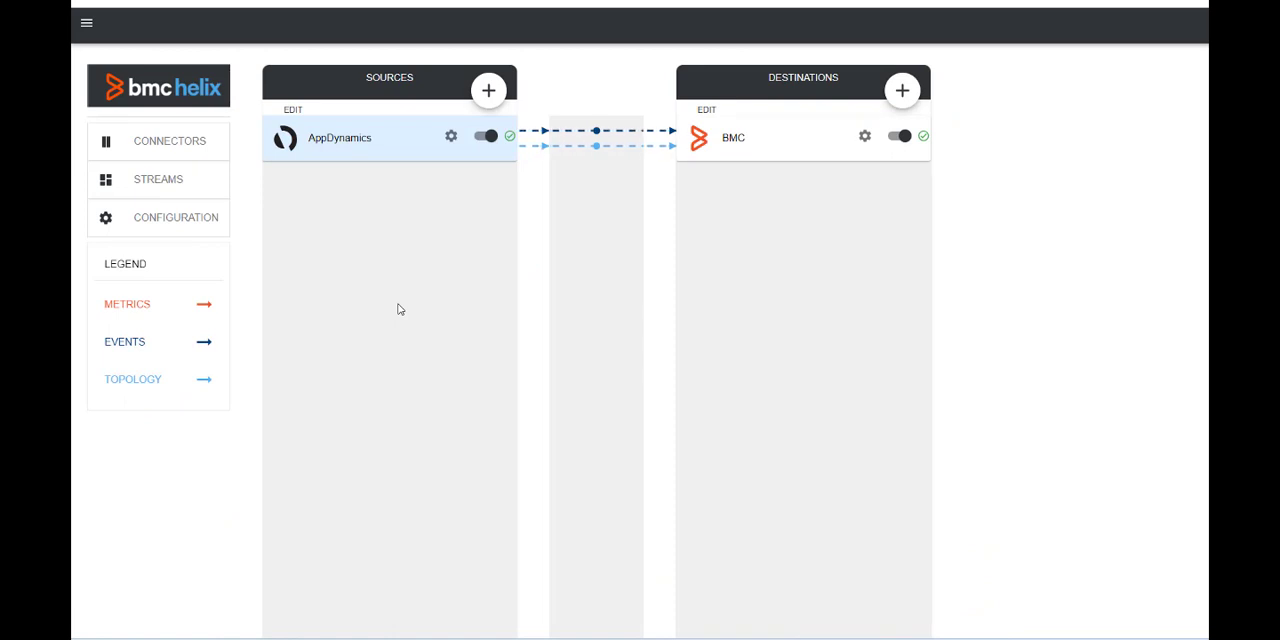
mouse_move(400, 487)
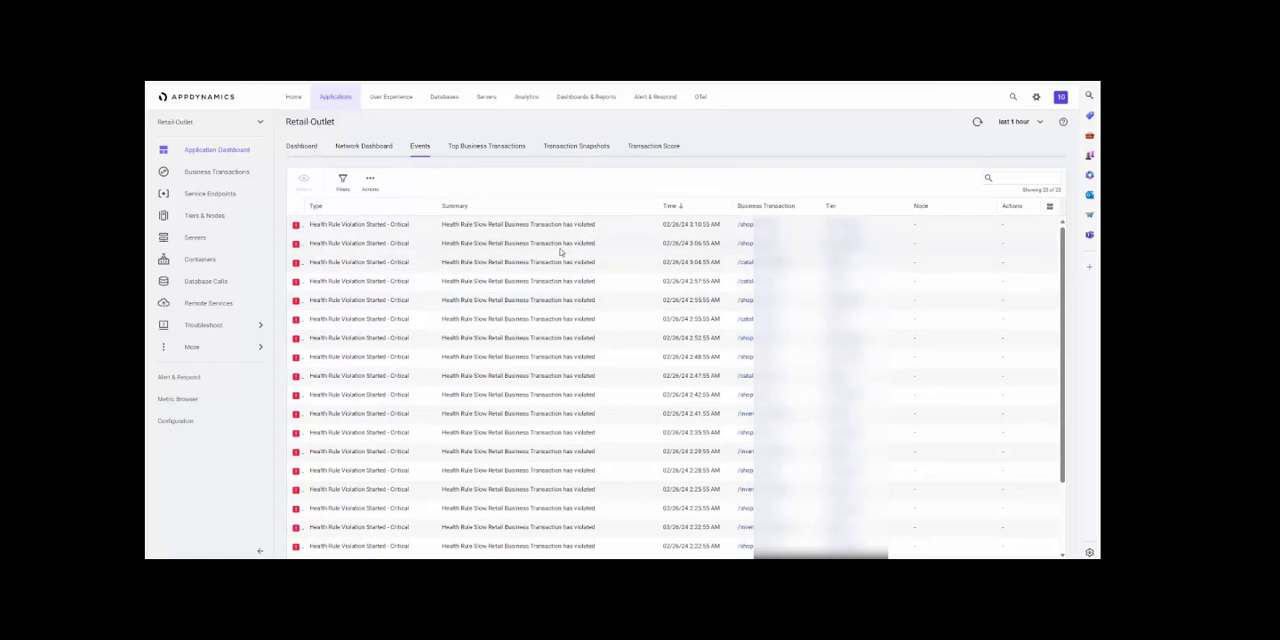
mouse_move(559, 251)
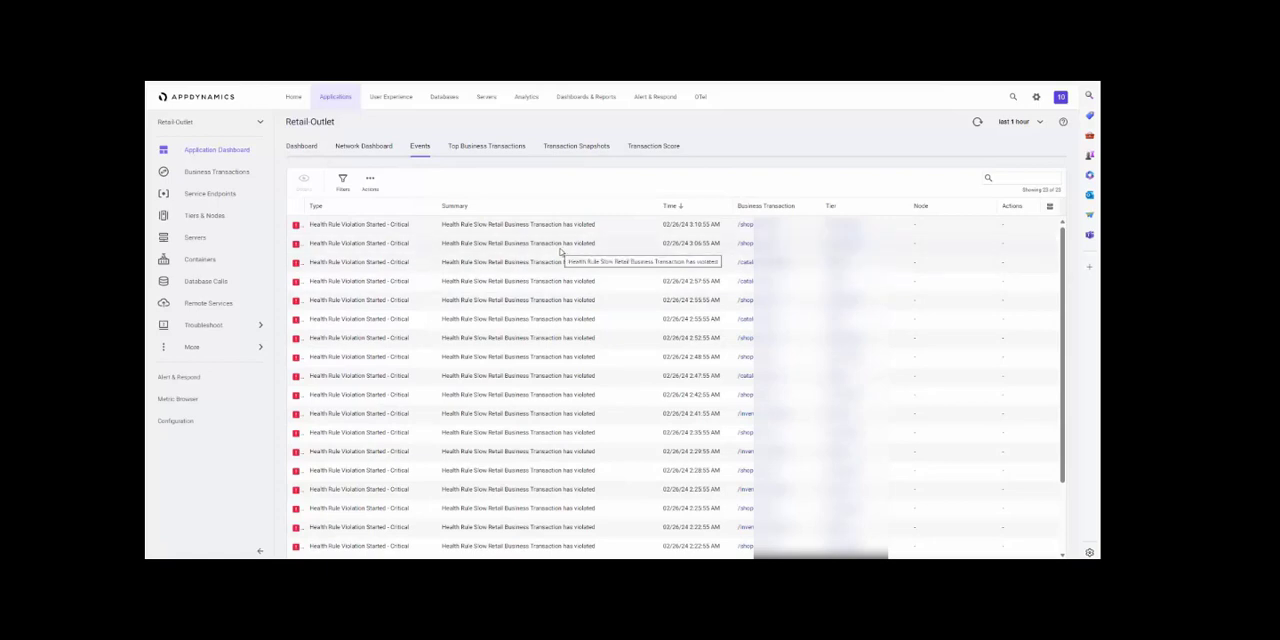
mouse_move(707, 290)
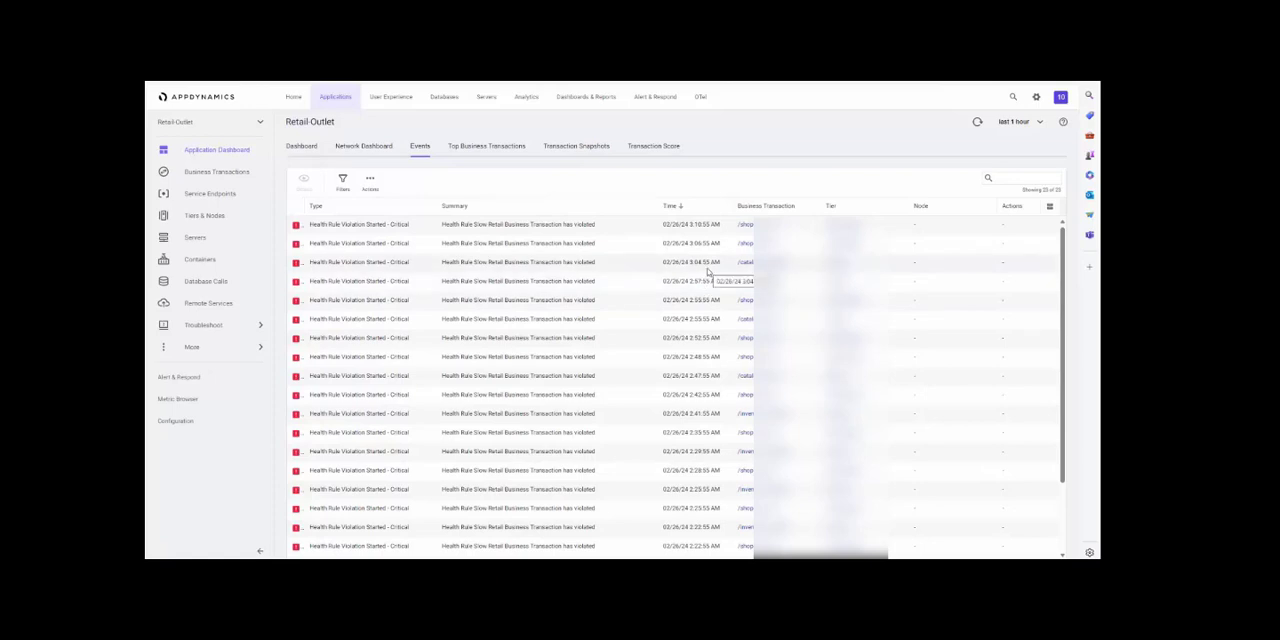
mouse_move(467, 265)
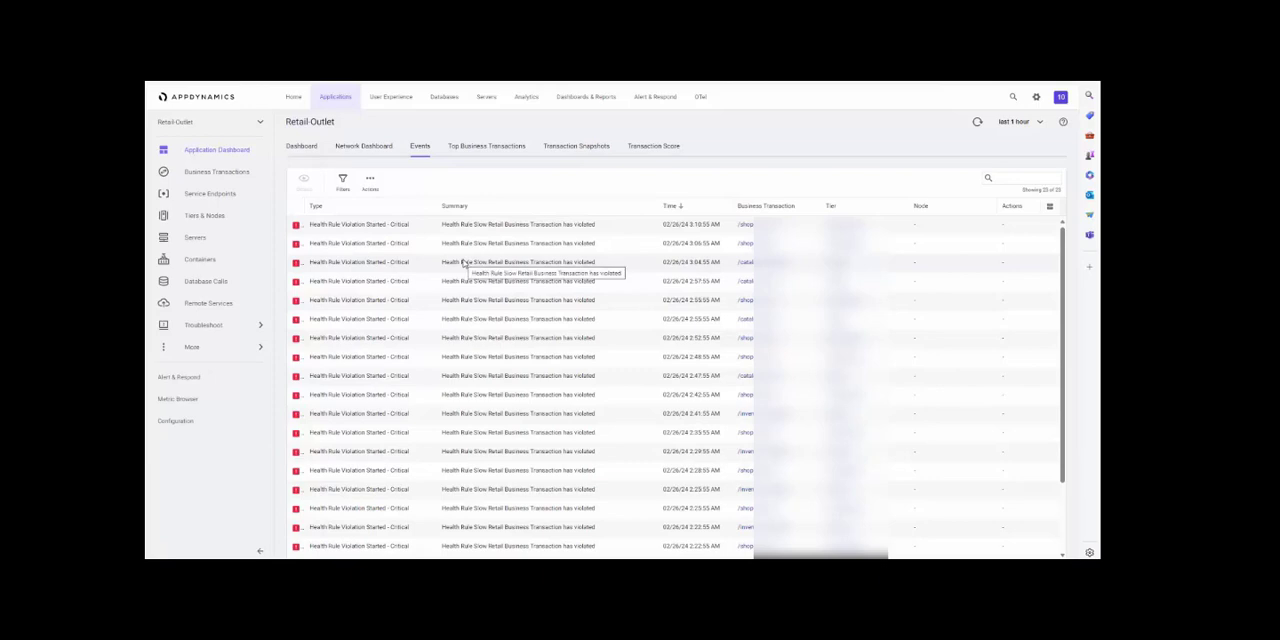
mouse_move(187, 403)
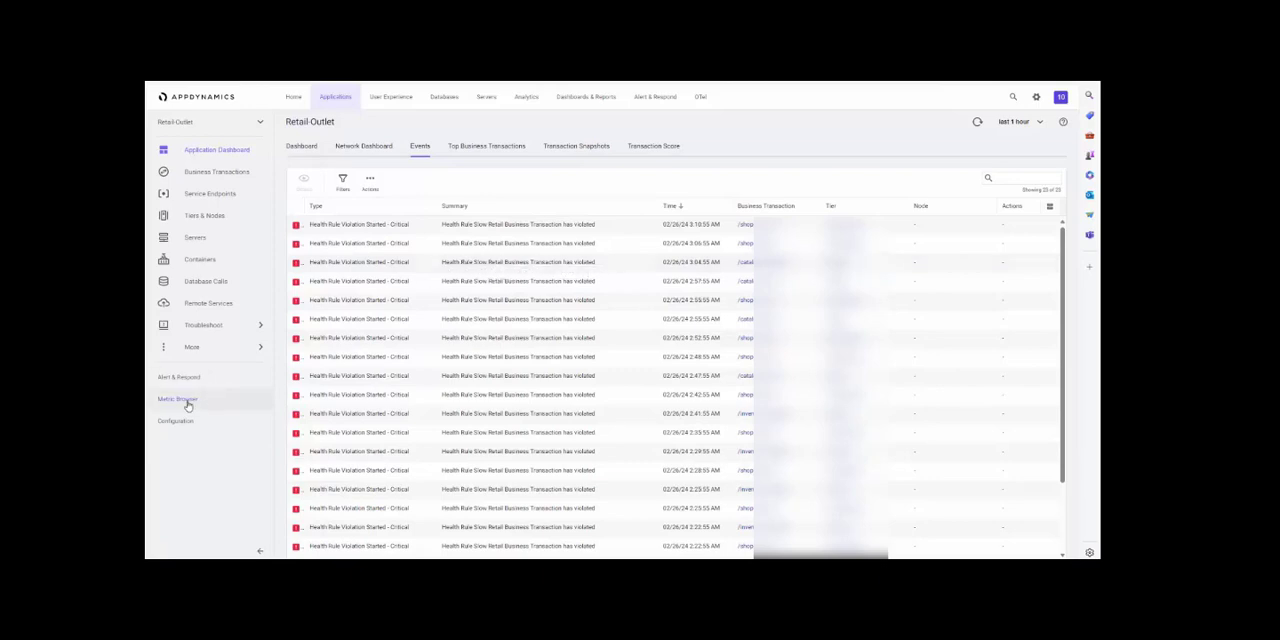
- Open Retail-Outlet's Metric Browser and expand Backends > Pricing to chart Calls per Minute
left_click(183, 400)
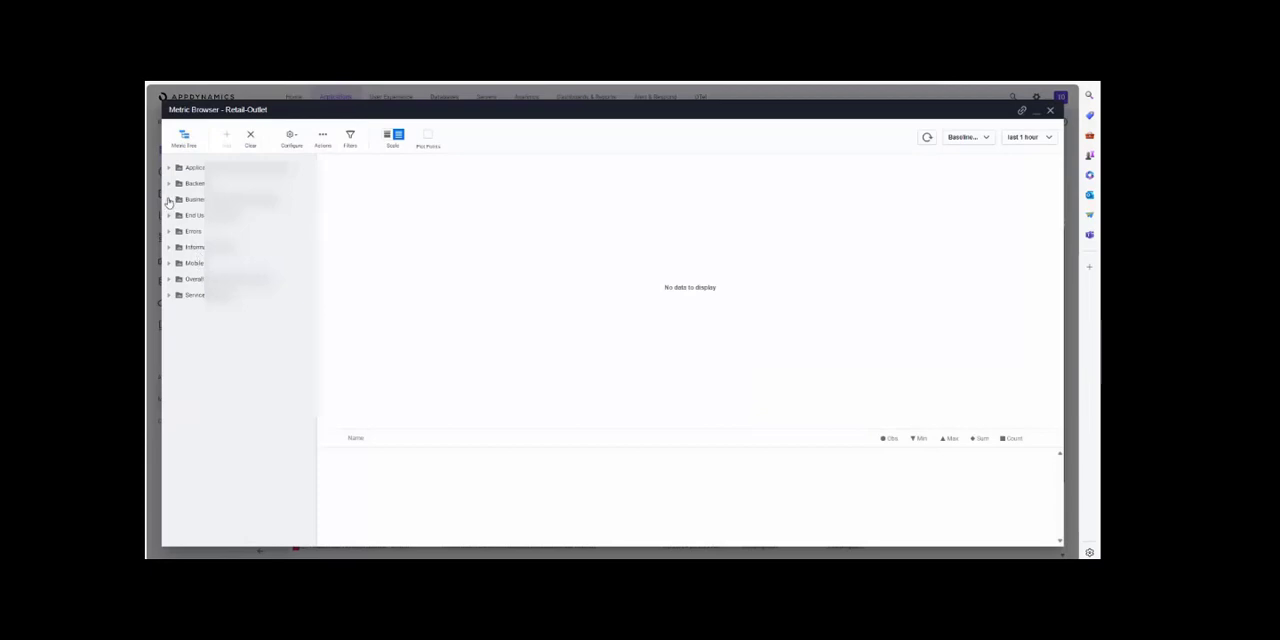
left_click(170, 184)
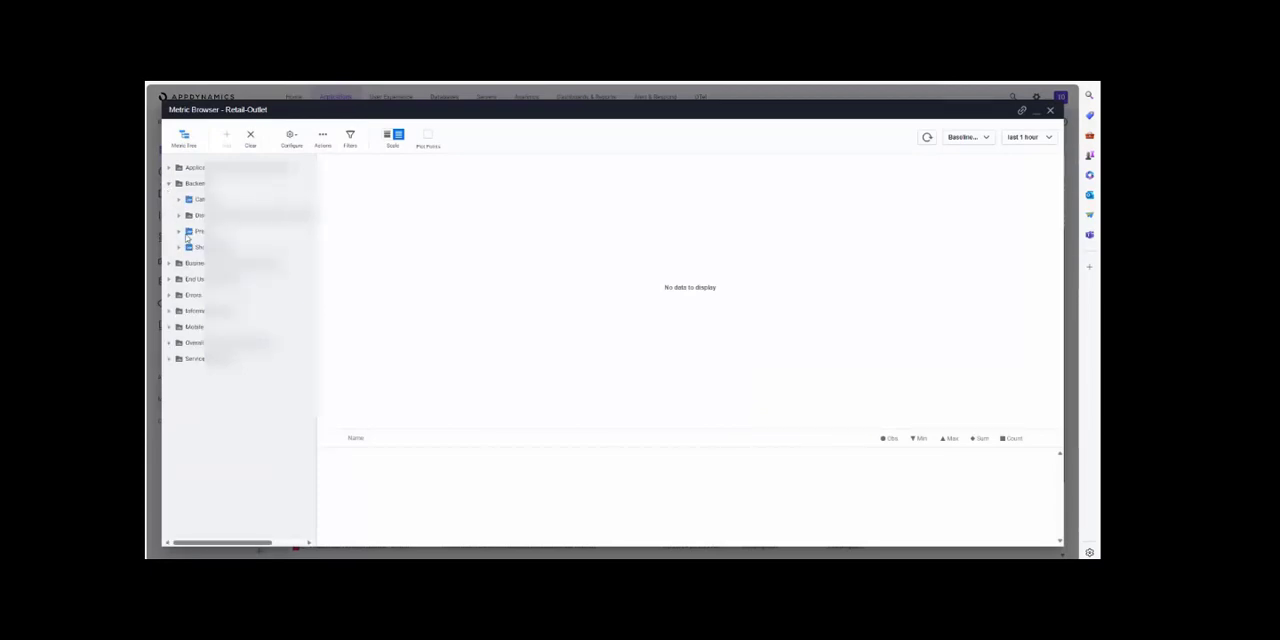
left_click(179, 231)
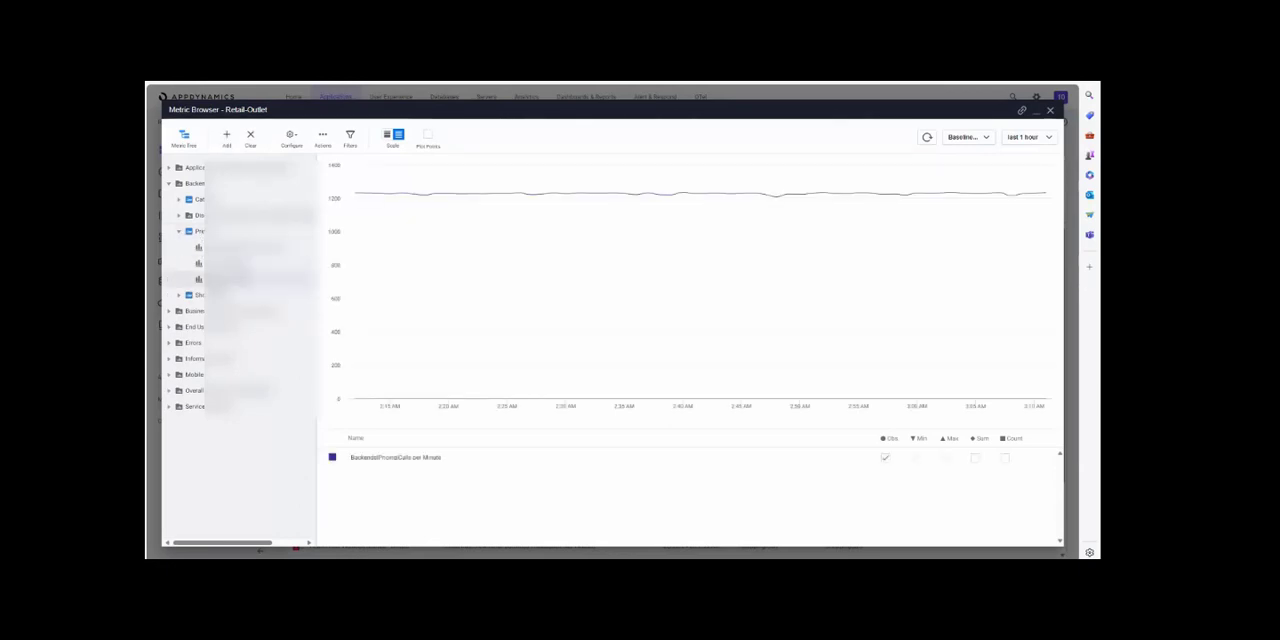
mouse_move(435, 194)
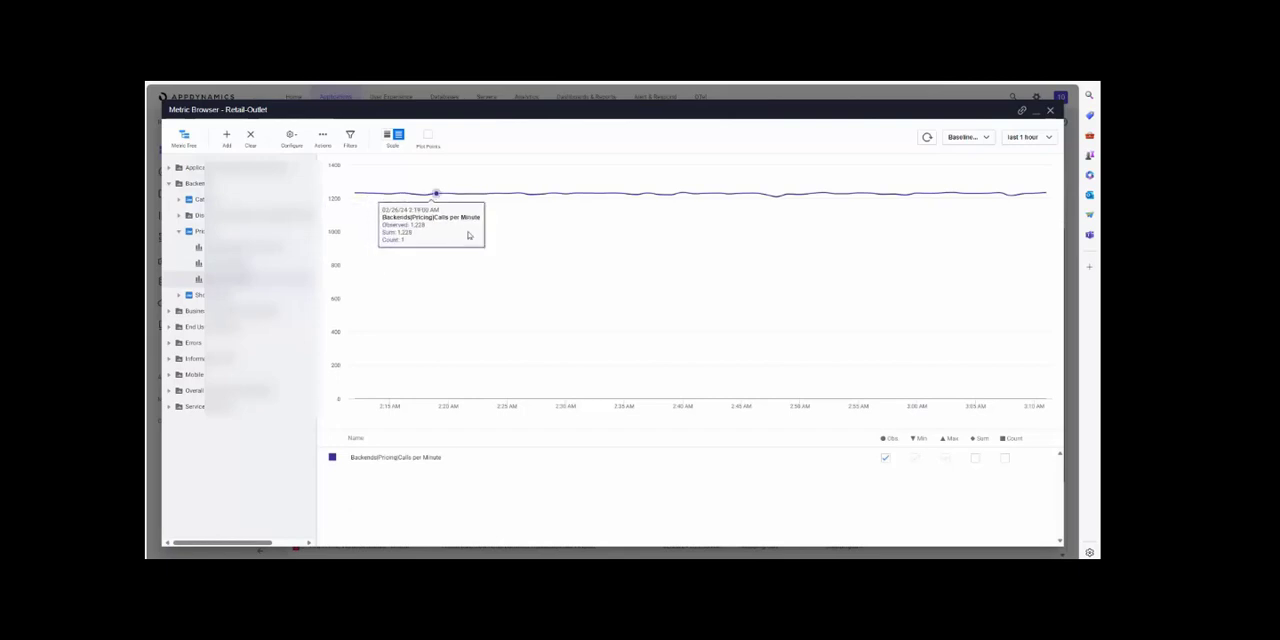
mouse_move(448, 192)
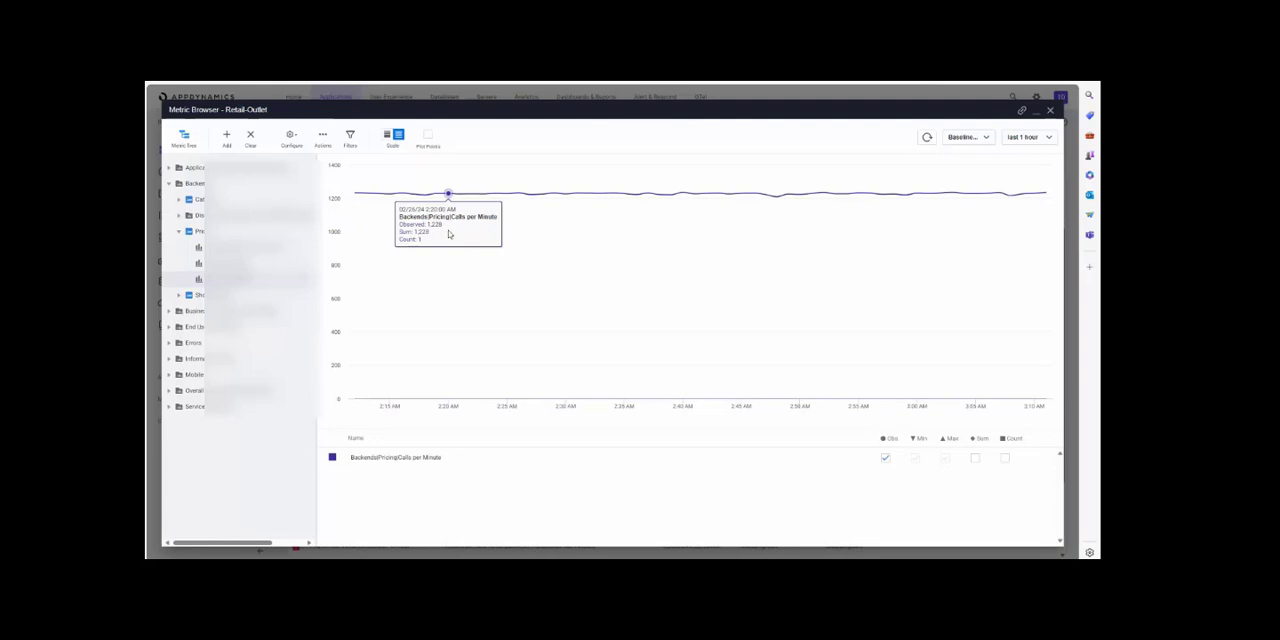
mouse_move(389, 194)
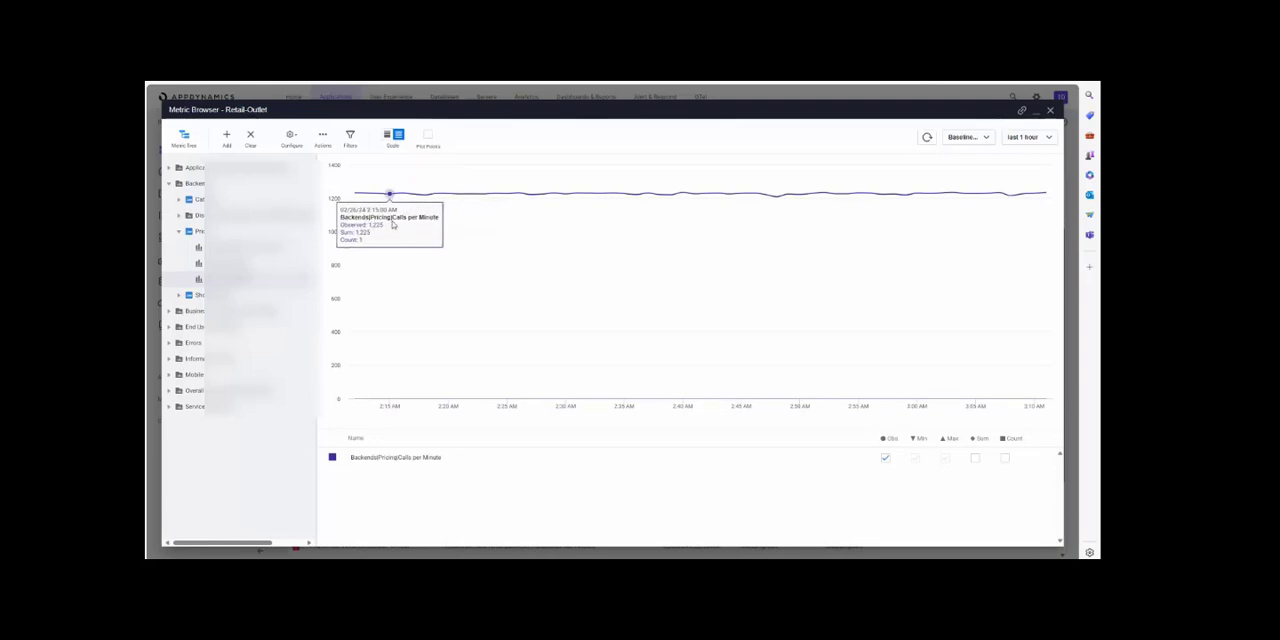
mouse_move(422, 190)
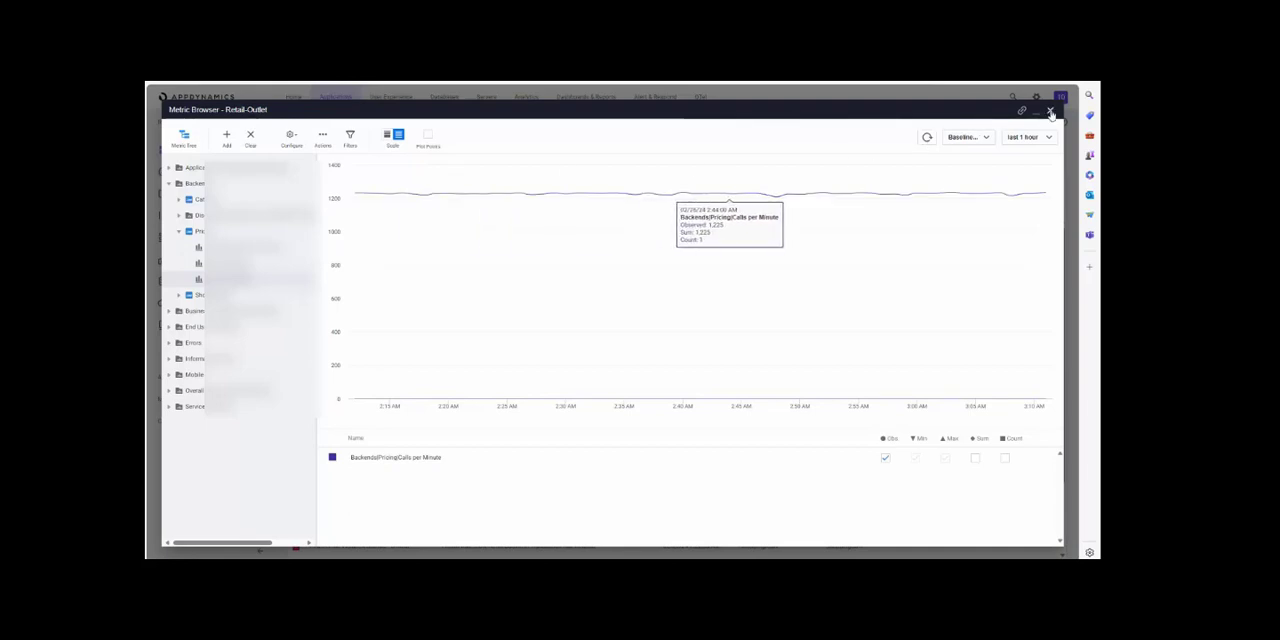
- Close the Metric Browser and open the gear menu's administration and account options
left_click(1049, 109)
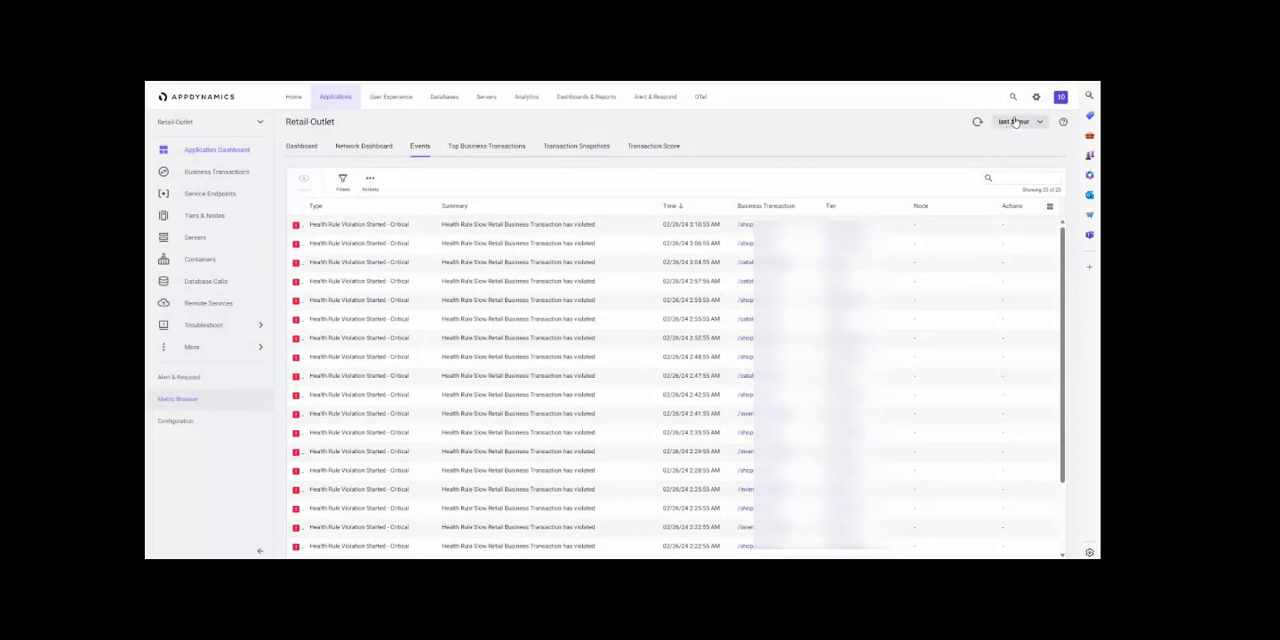
left_click(1040, 95)
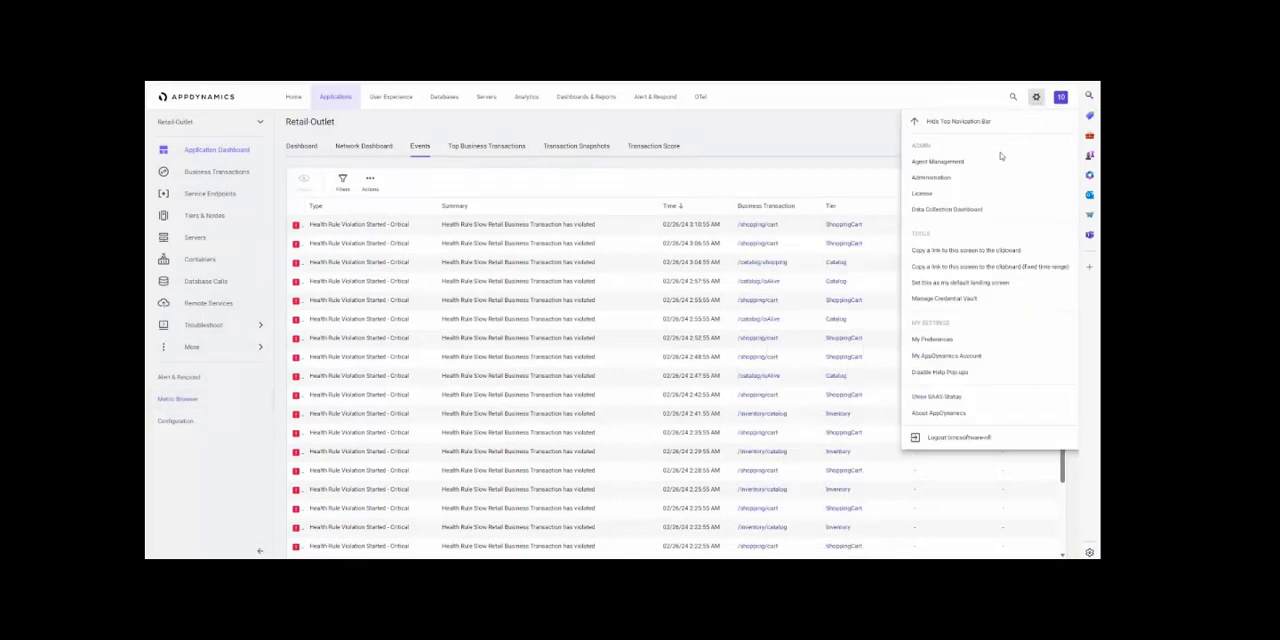
- Choose Administration from the gear menu to reach the Users tab
left_click(943, 177)
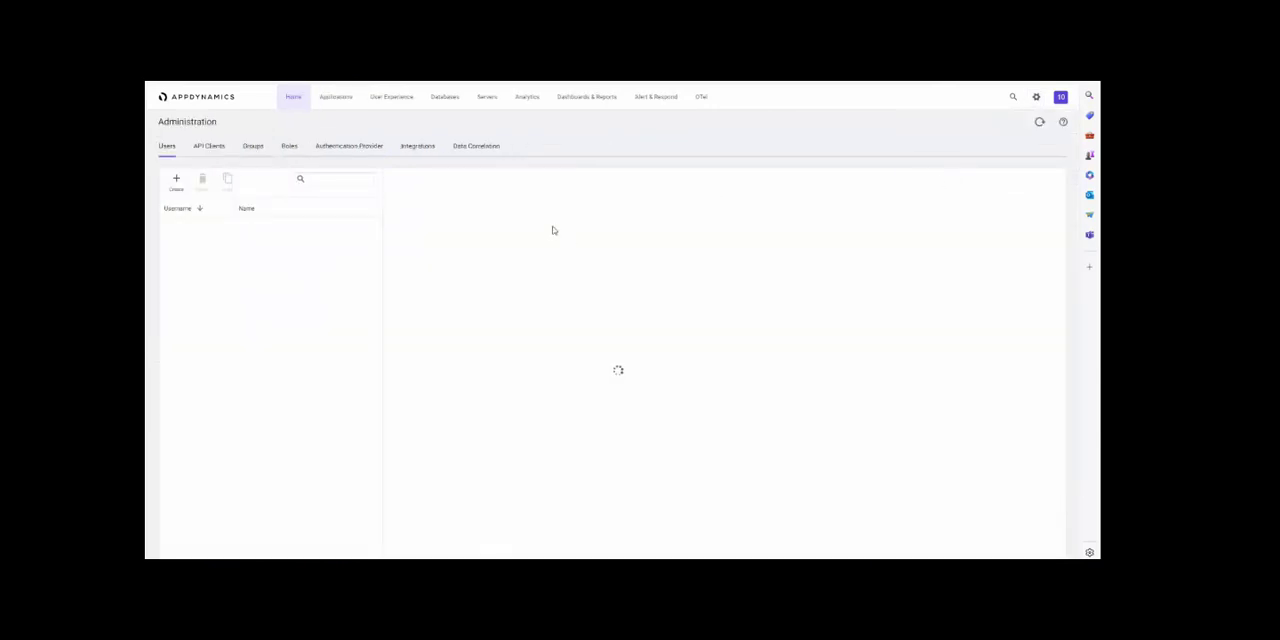
mouse_move(483, 261)
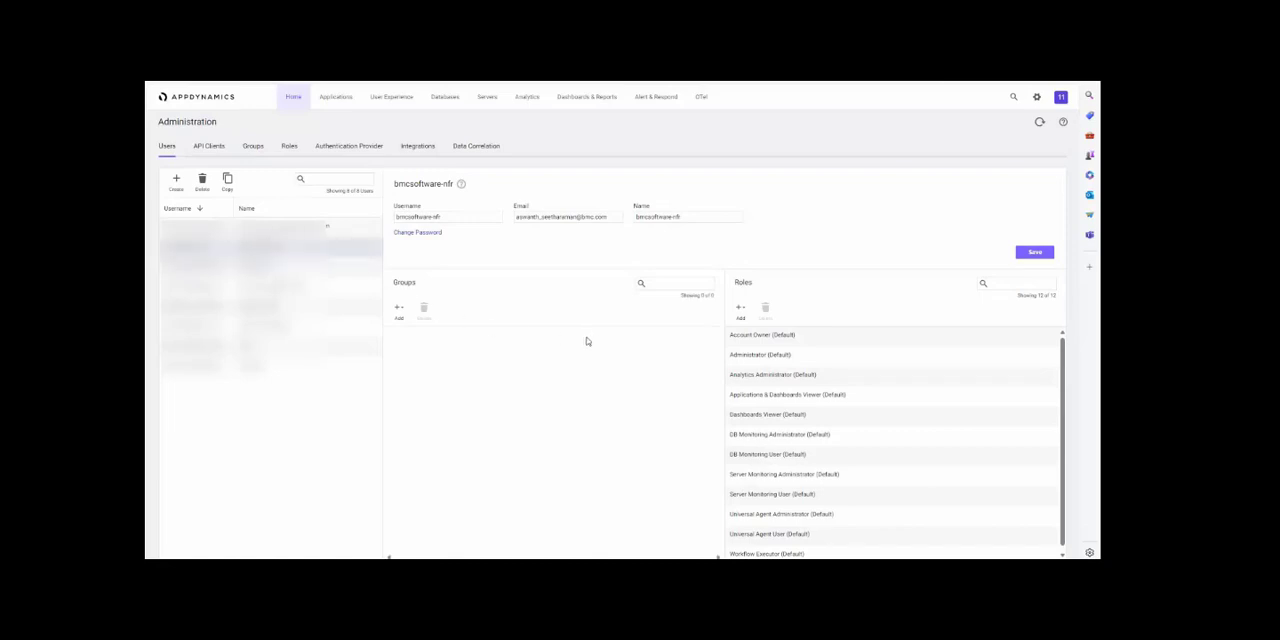
mouse_move(839, 371)
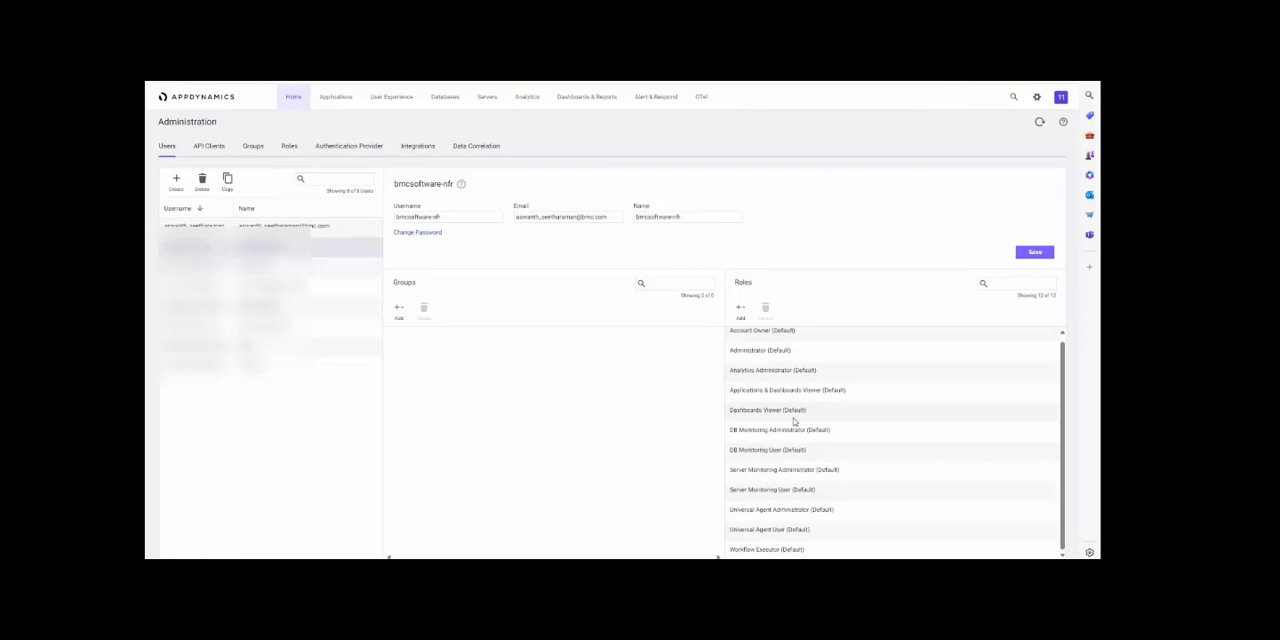
mouse_move(797, 456)
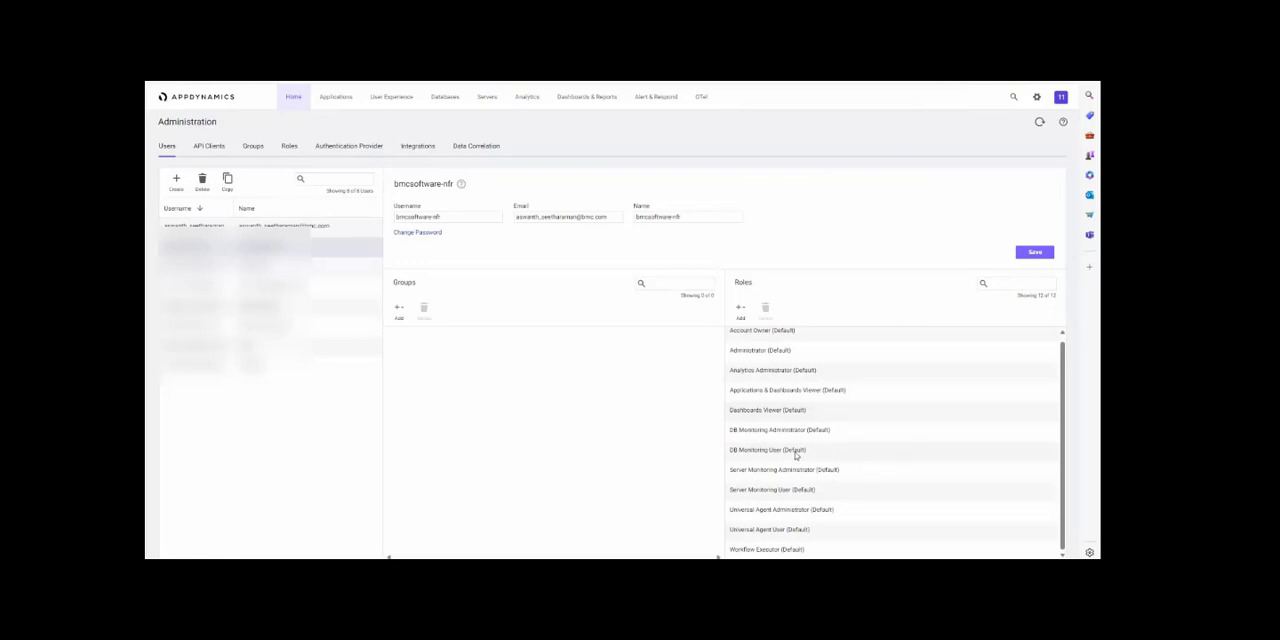
mouse_move(810, 459)
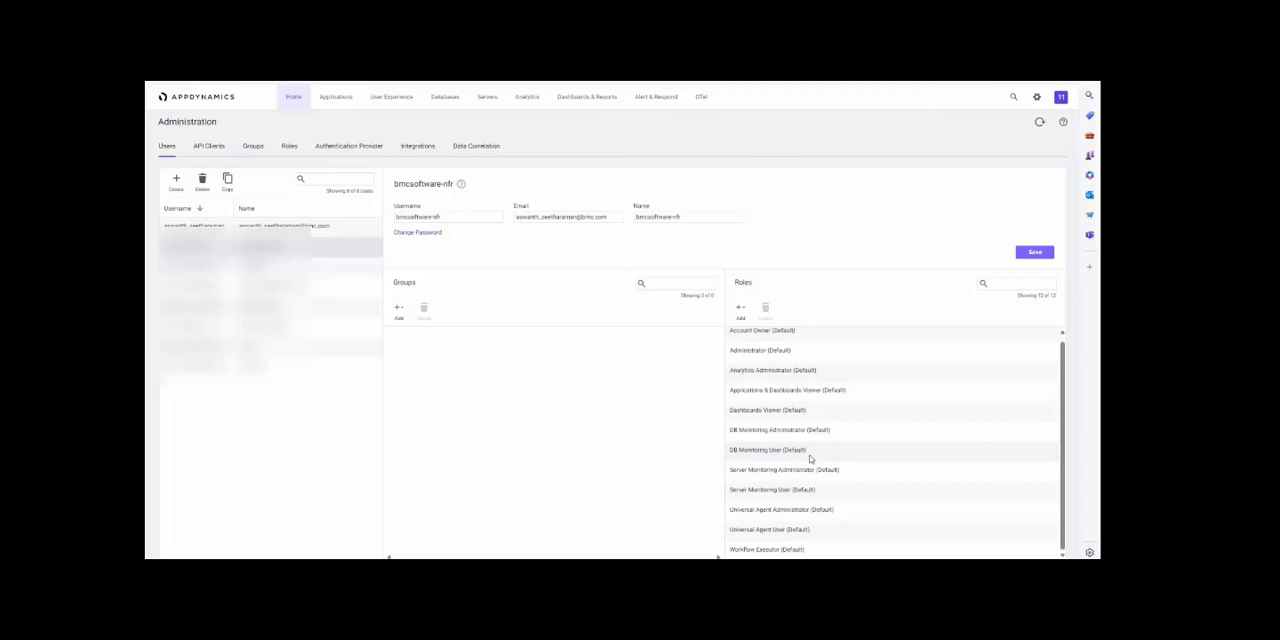
mouse_move(659, 351)
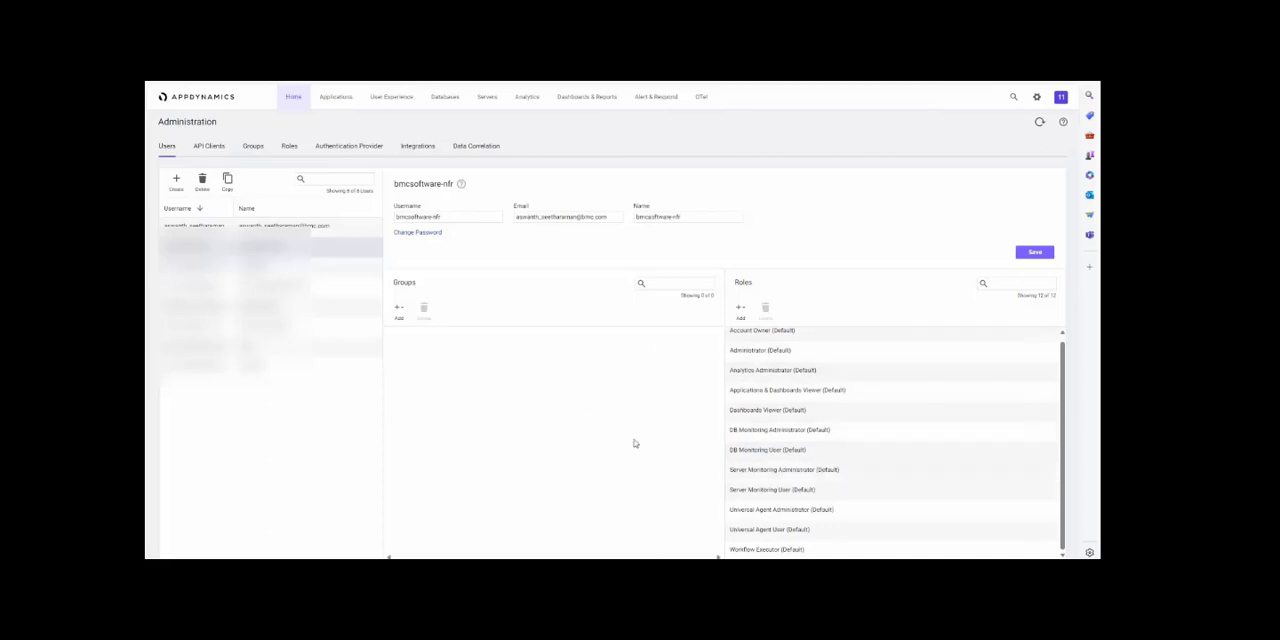
mouse_move(577, 409)
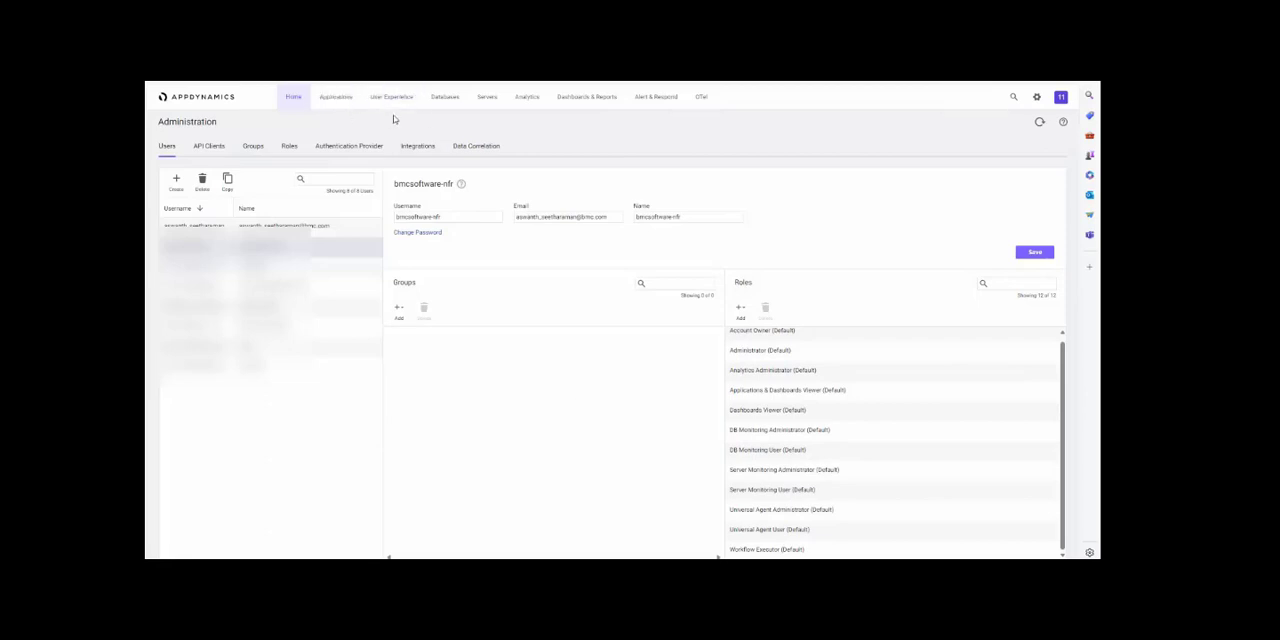
mouse_move(491, 140)
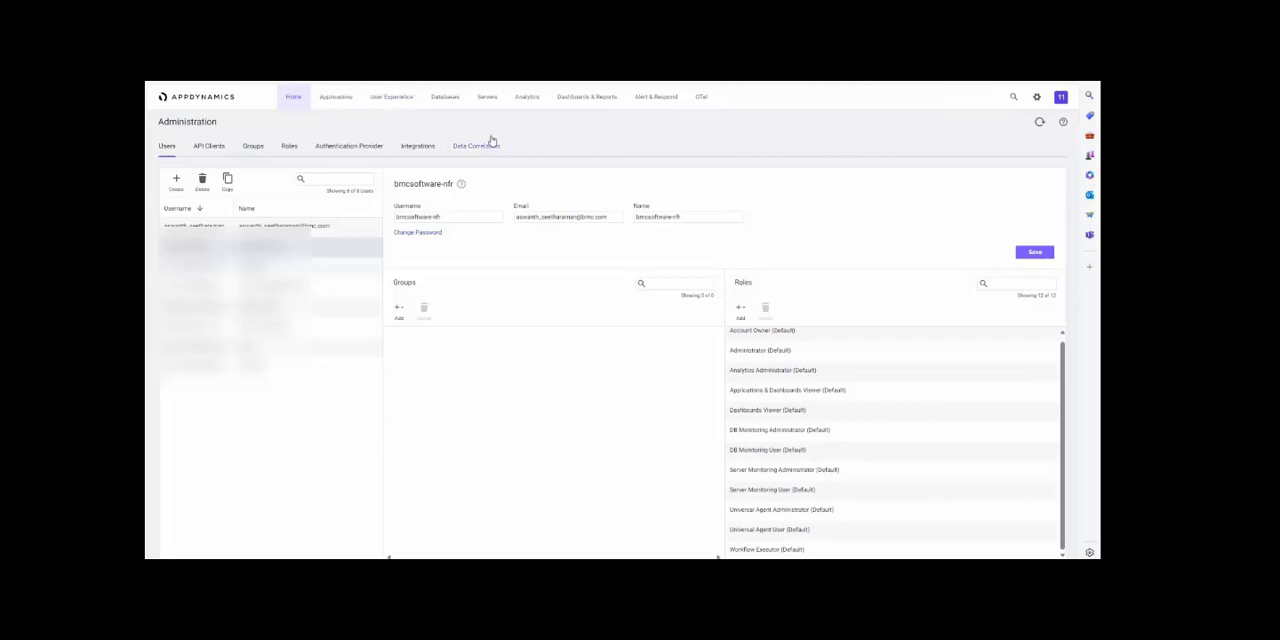